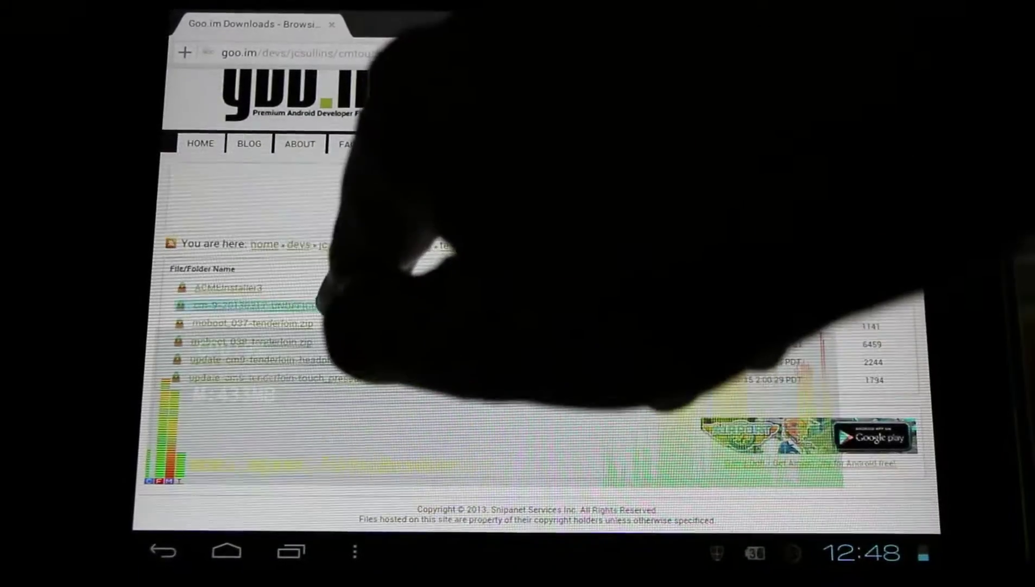
- Start downloading cm-9-20130317-UNOFFICIAL-tenderloin.zip from the goo.im testing folder
left_click(250, 305)
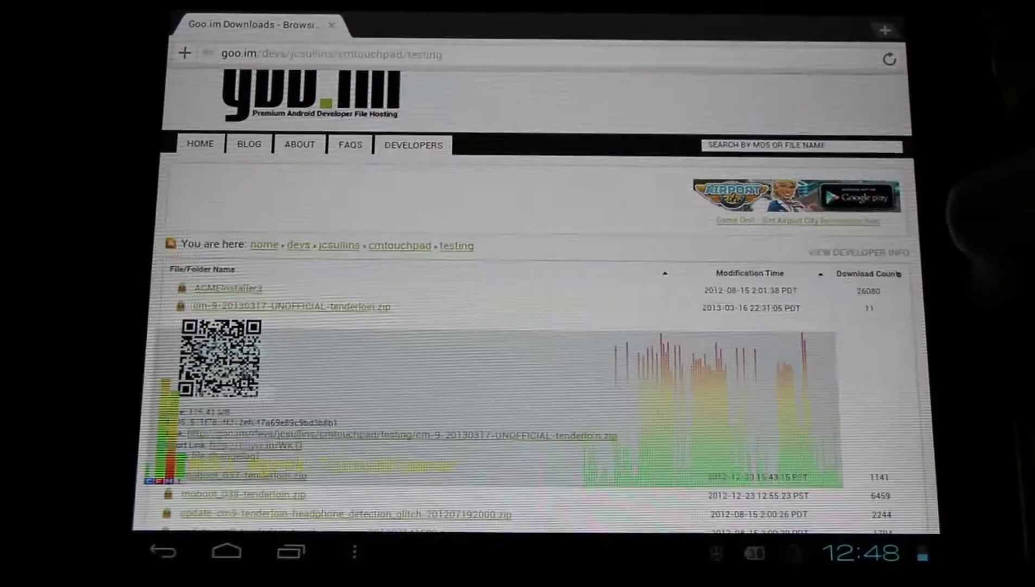
left_click(239, 554)
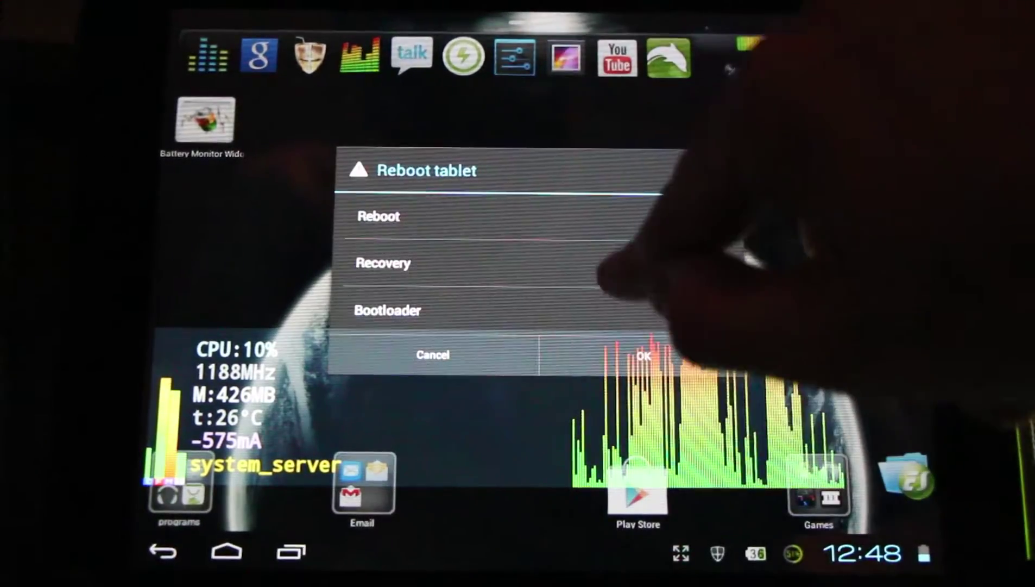
- Restart the tablet into recovery mode from the reboot options
left_click(643, 356)
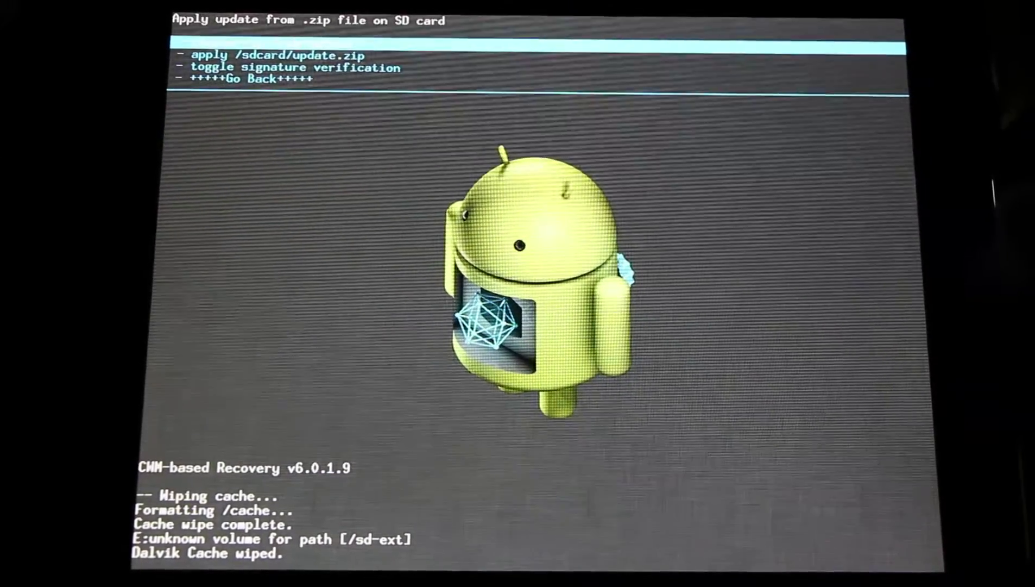
- Browse the SD card's zip list to choose the CM9 update to install
left_click(276, 54)
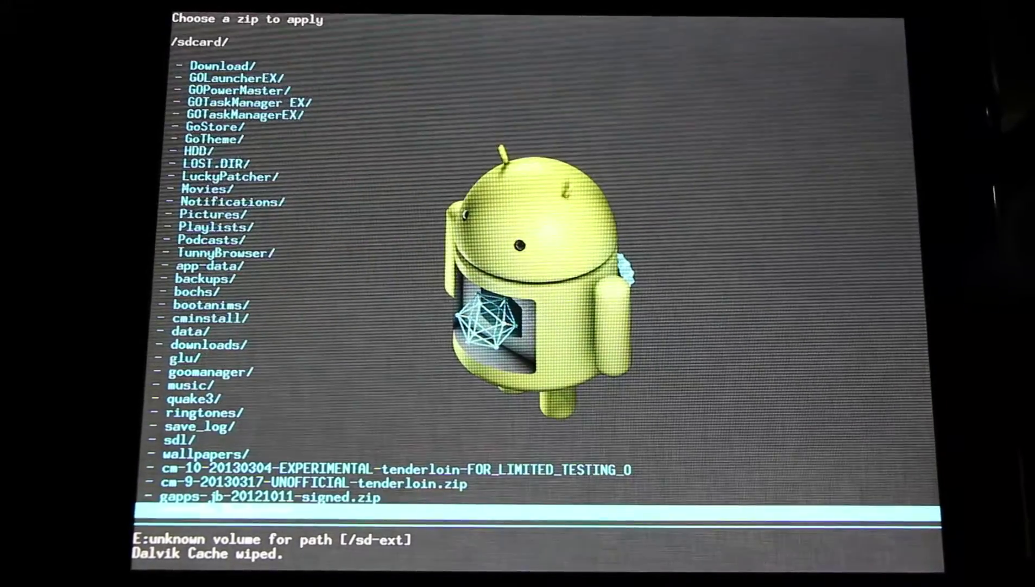